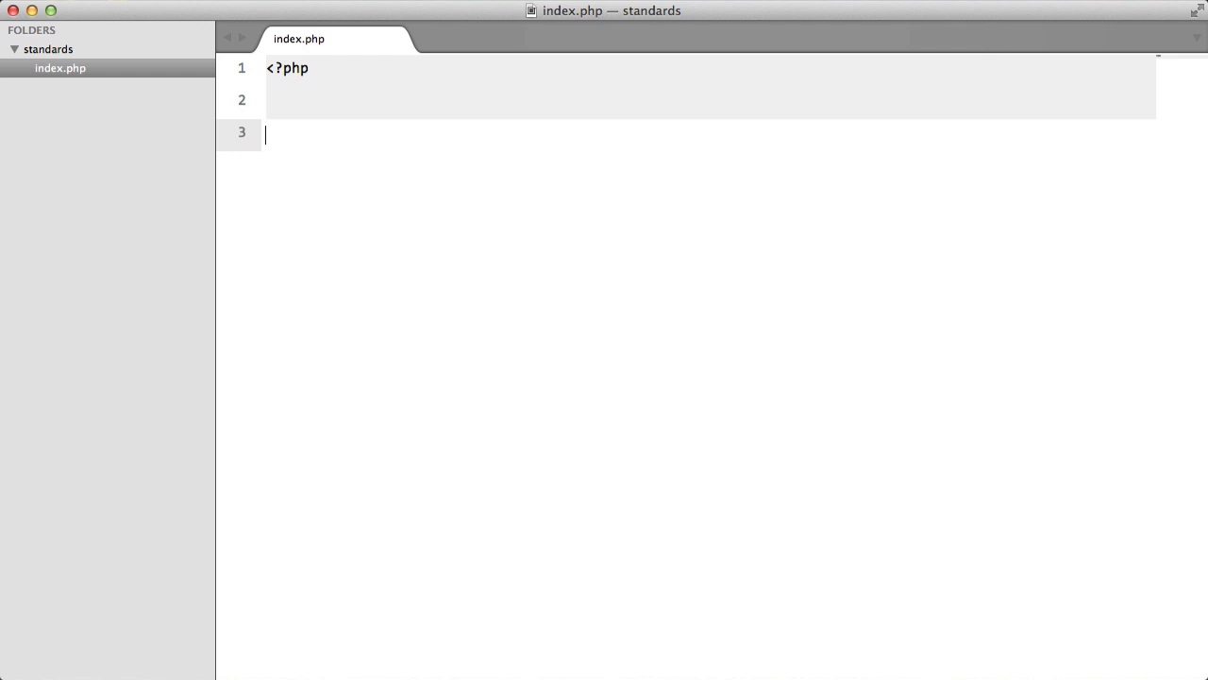
Replace the time echo with $dt = new DateTime(); and echo $dt->format('Y');.
{"action": "type", "text": "echo time();"}
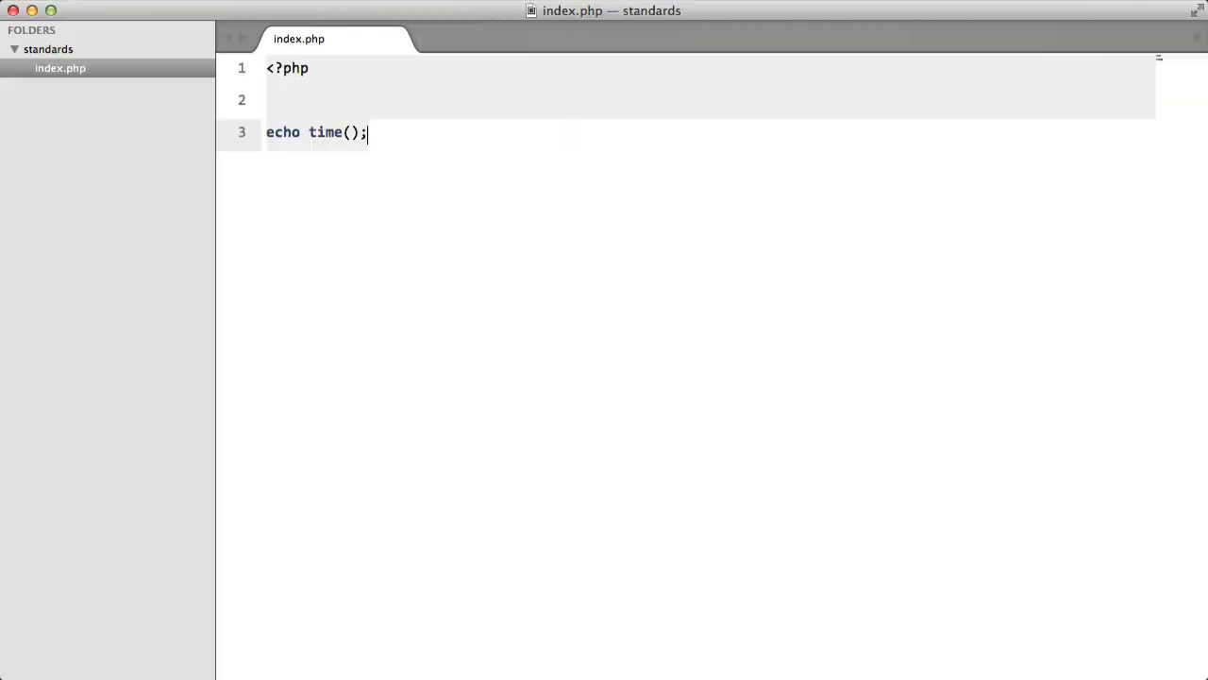
{"action": "mouse_move", "coordinate": [422, 176]}
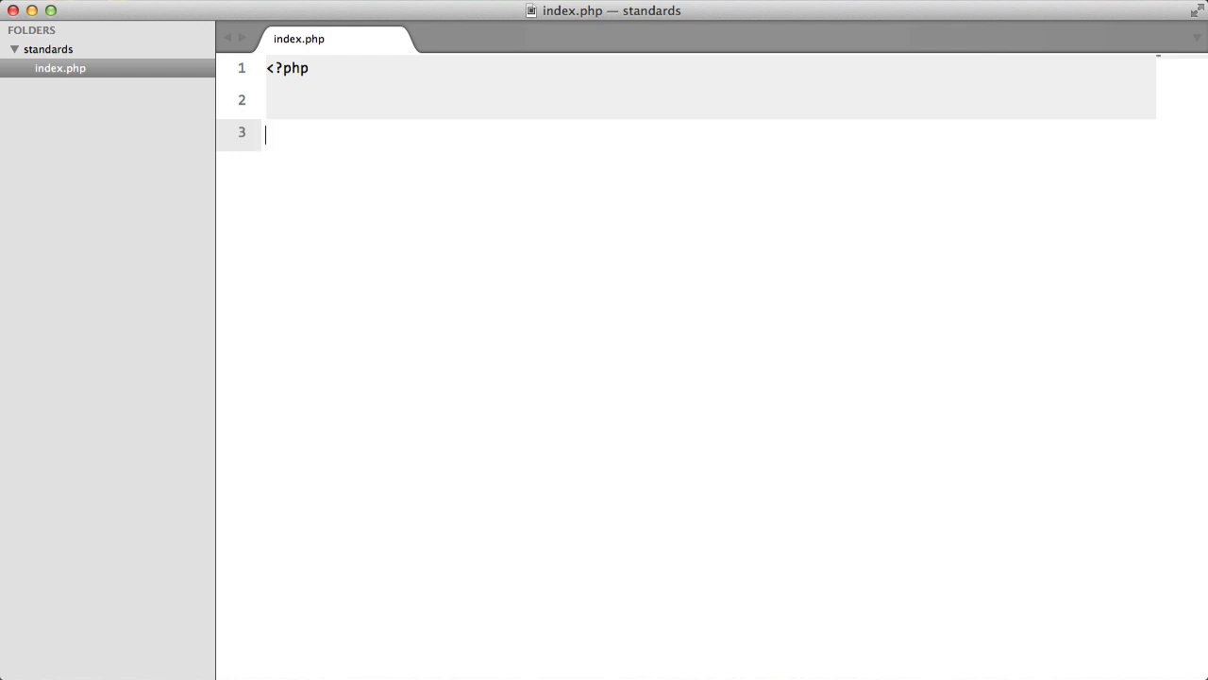
{"action": "type", "text": "$d"}
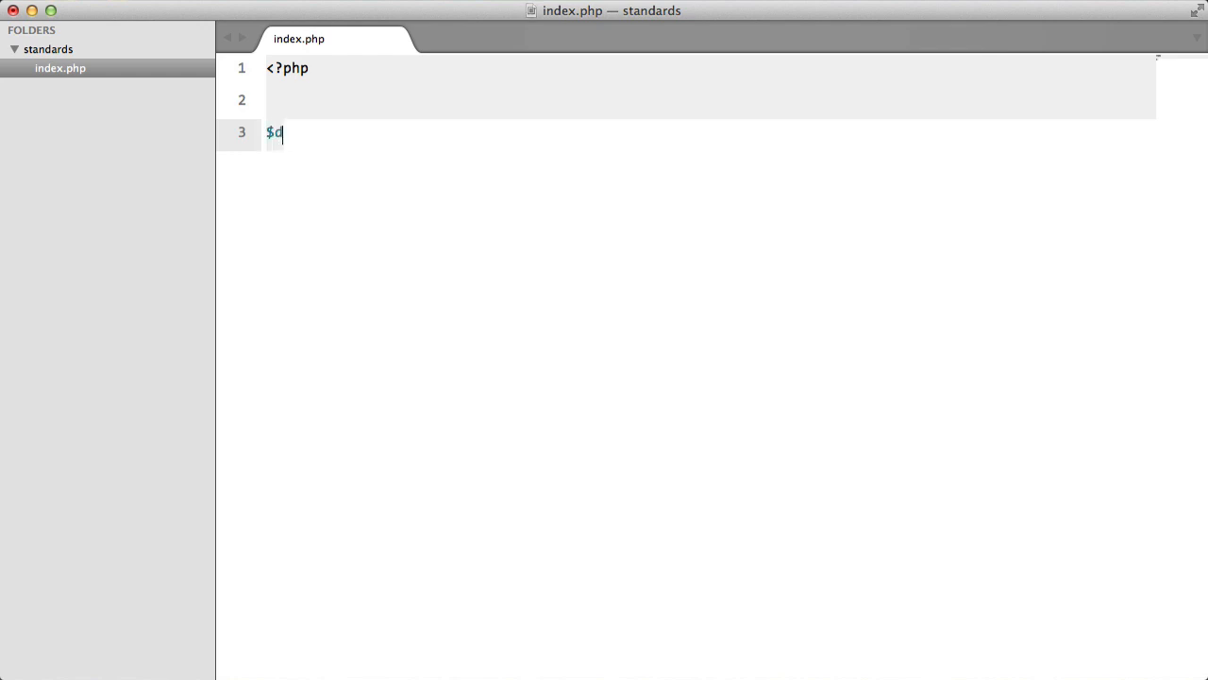
{"action": "type", "text": "t = new Date"}
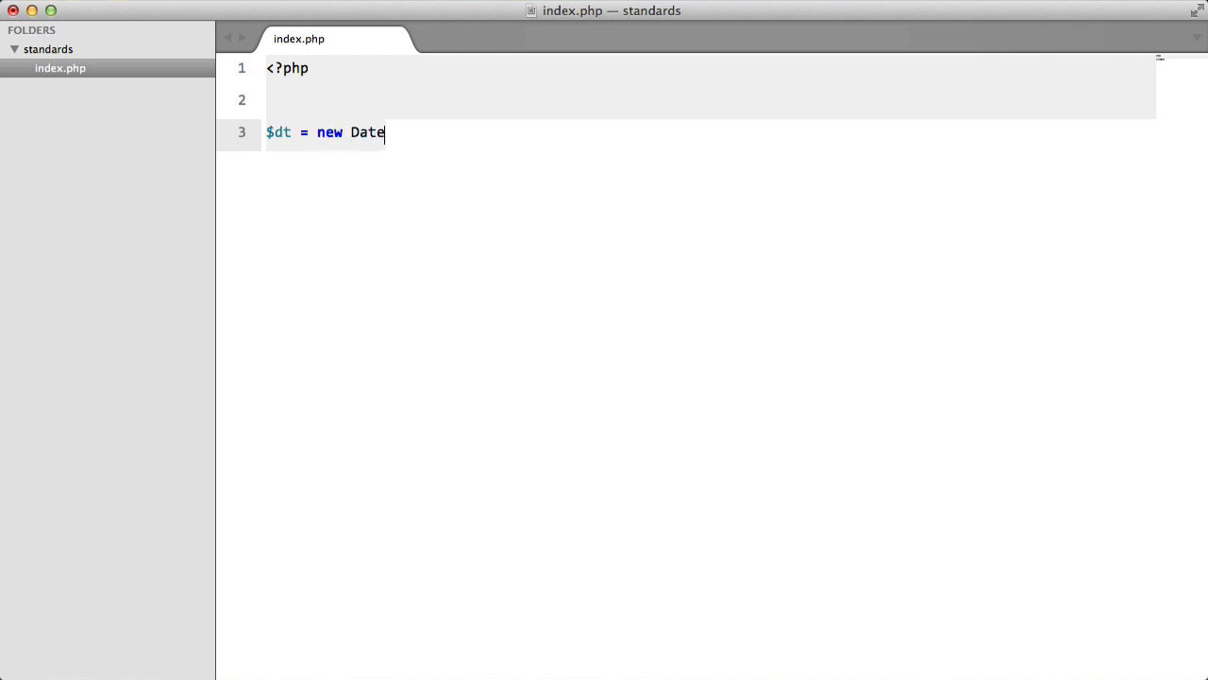
{"action": "type", "text": "Time();"}
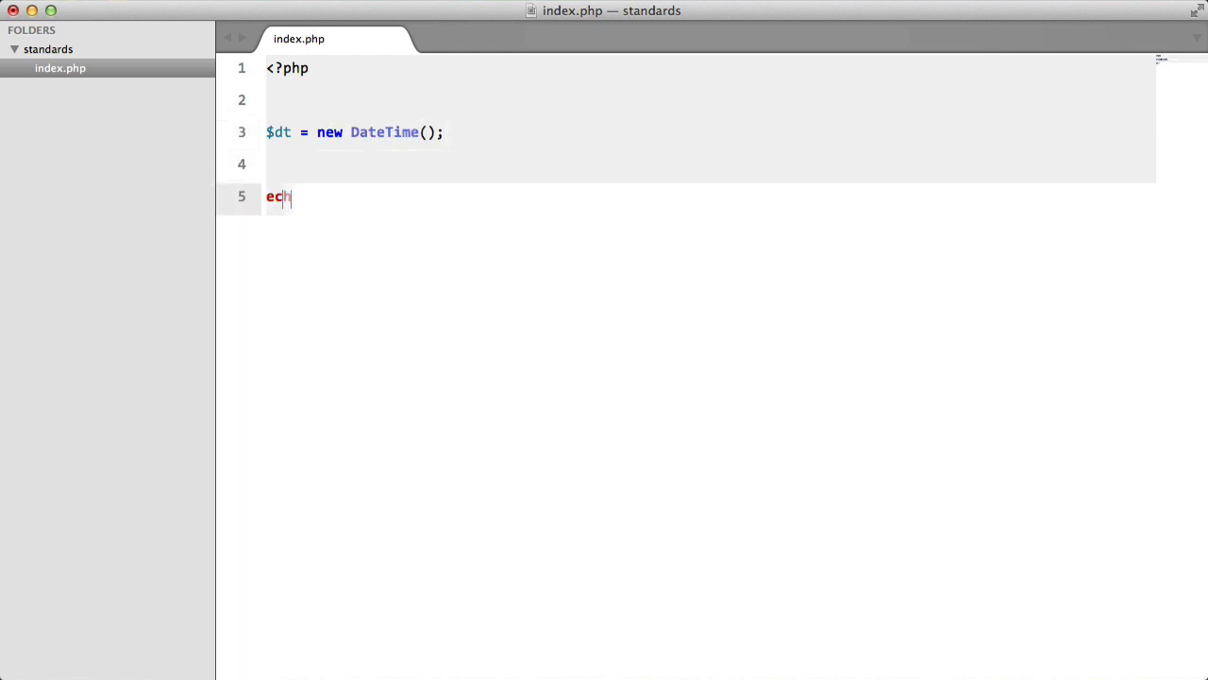
{"action": "type", "text": "o $dt->format('')"}
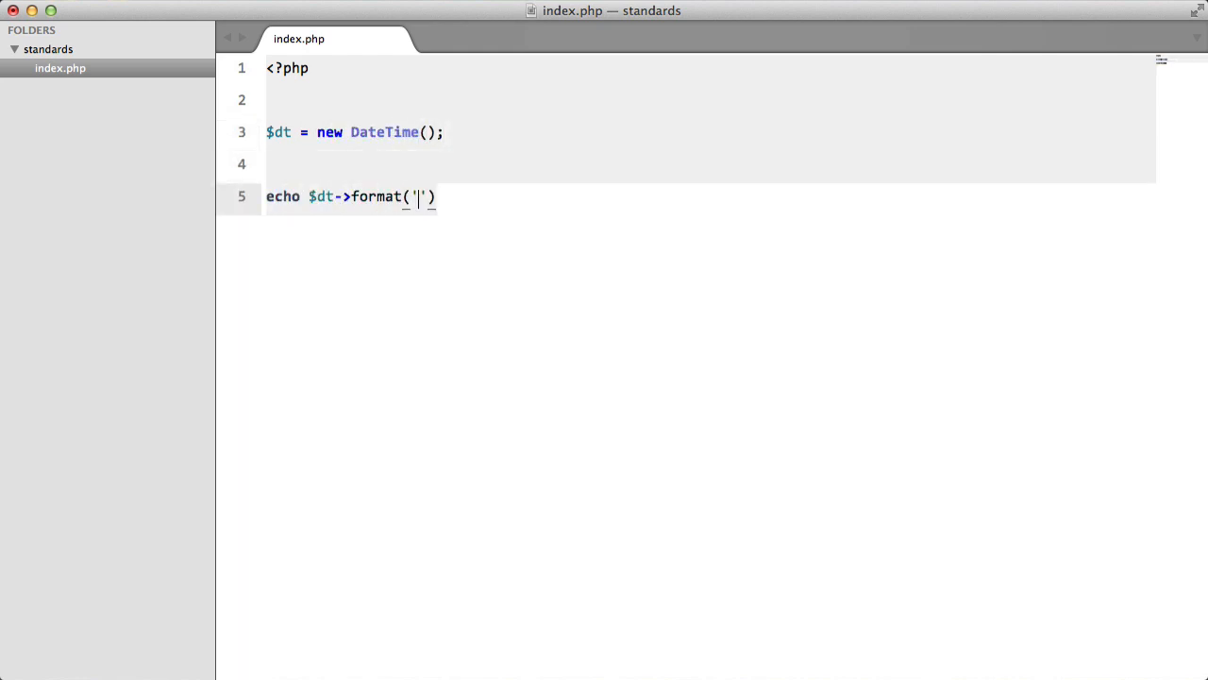
{"action": "type", "text": "Y;"}
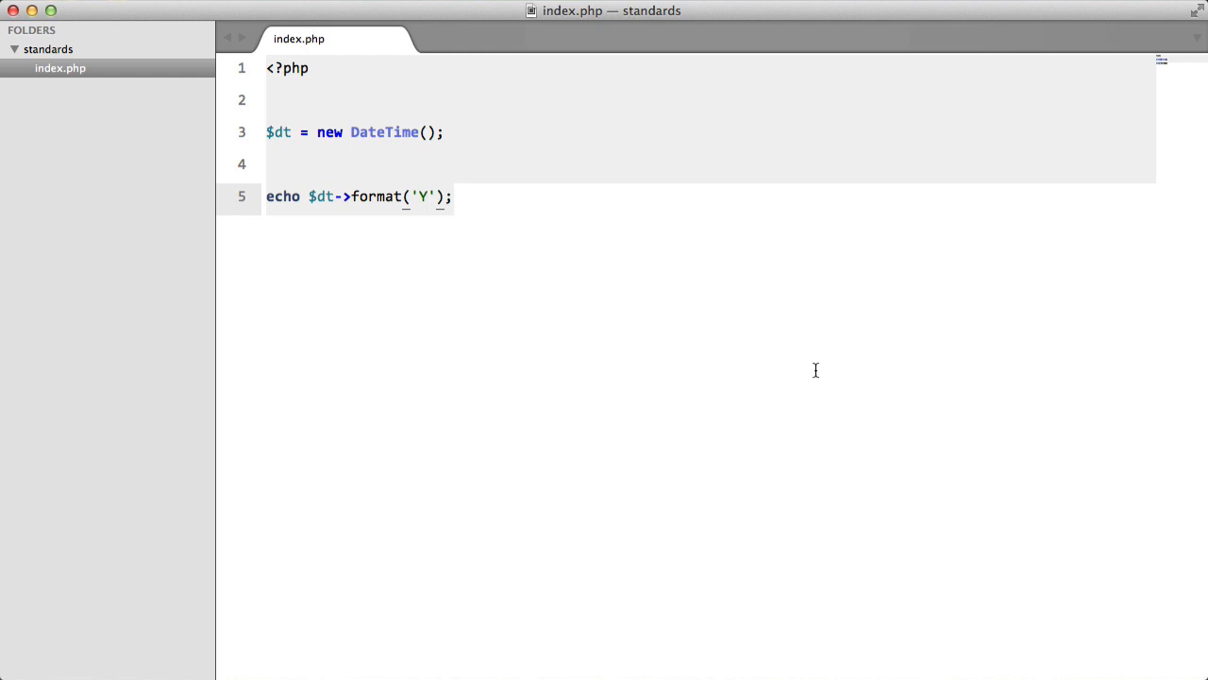
Change the format string from 'Y' to 'd-m-Y H:i:s' in the echo line.
{"action": "type", "text": "d-"}
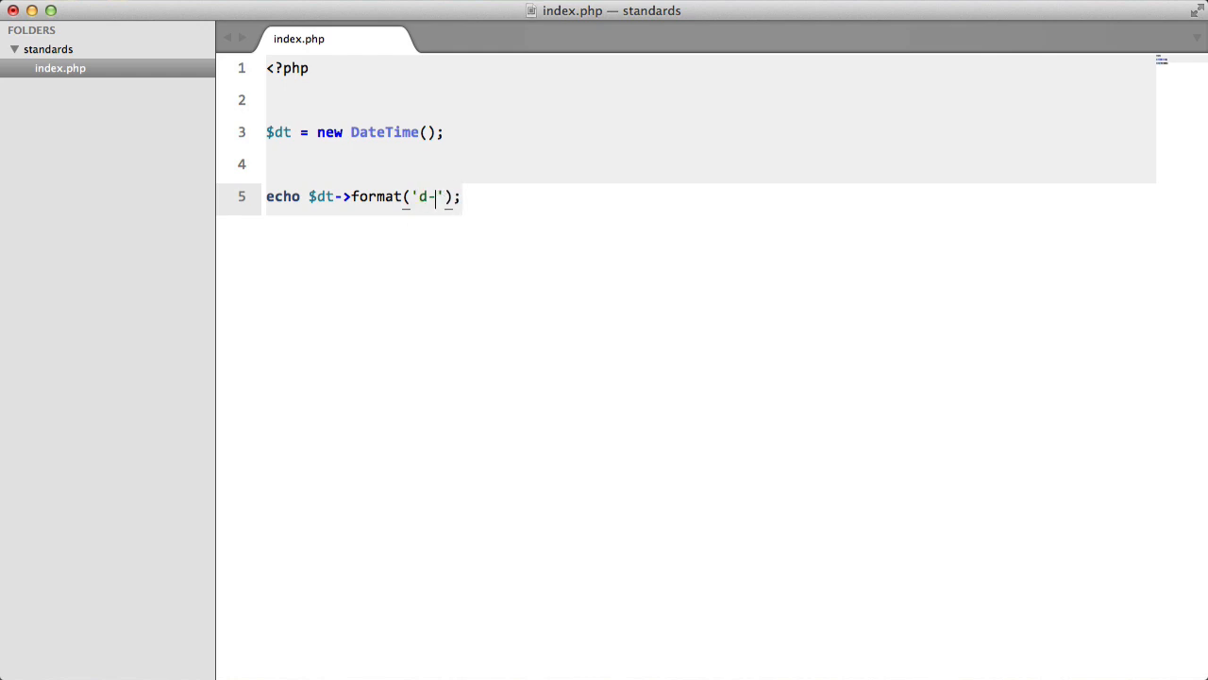
{"action": "type", "text": "m-Y"}
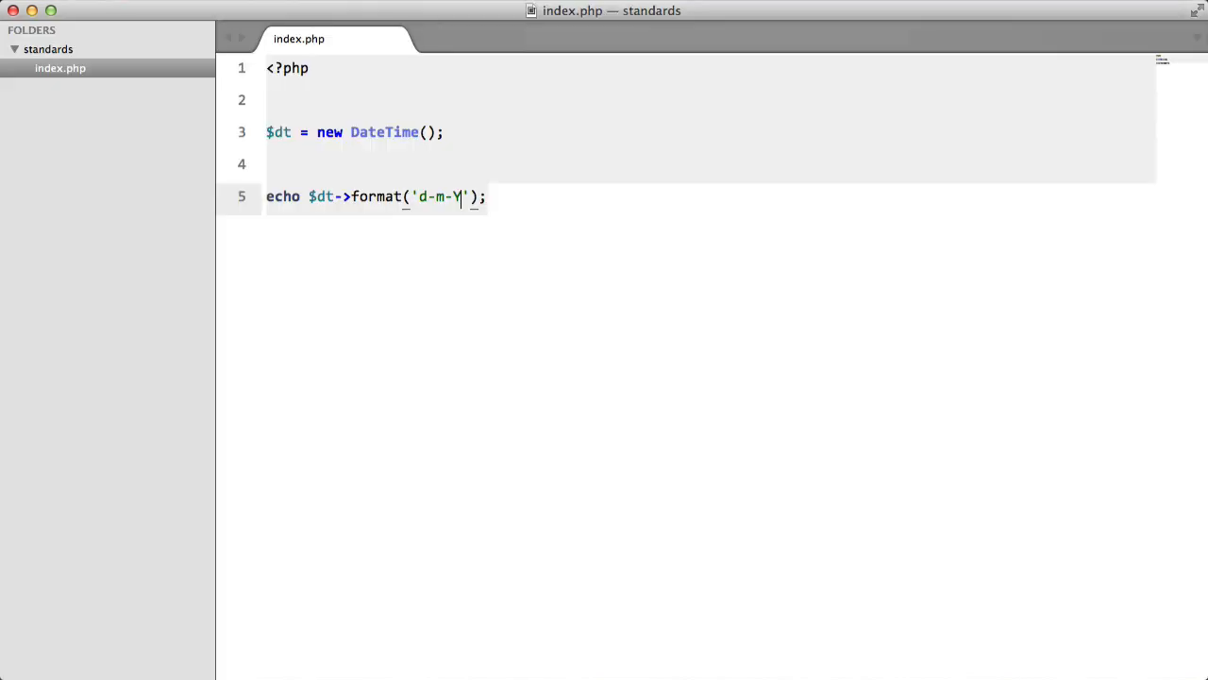
{"action": "type", "text": "H:"}
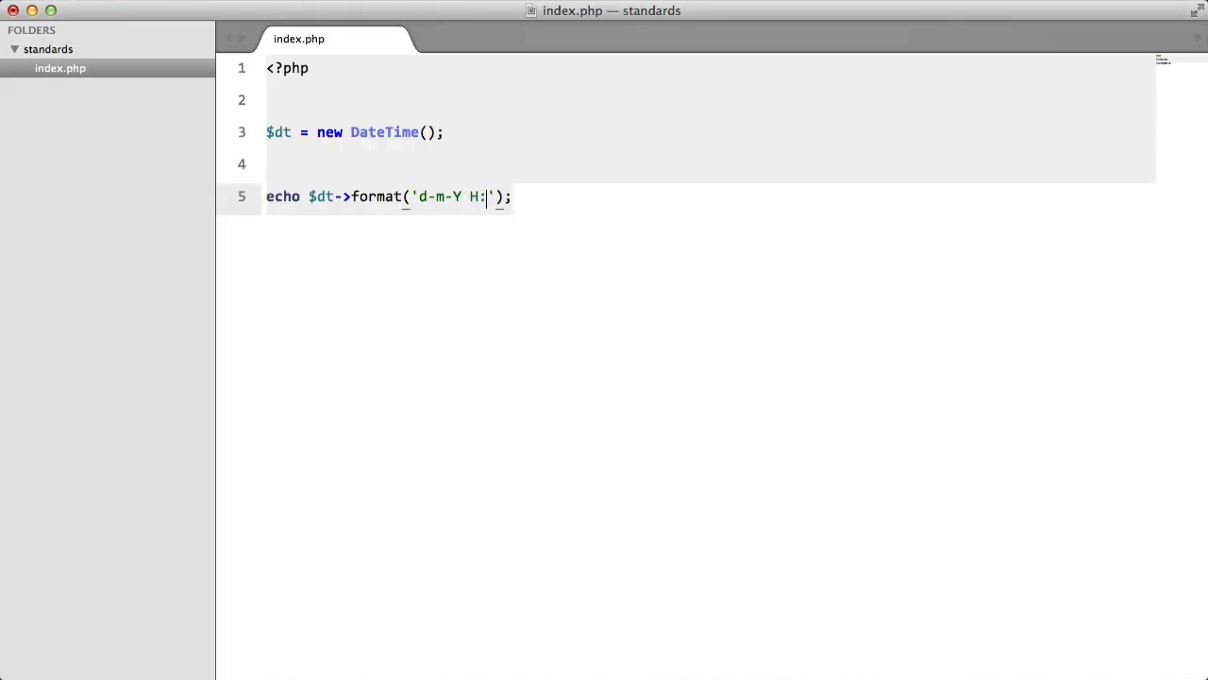
{"action": "type", "text": "i"}
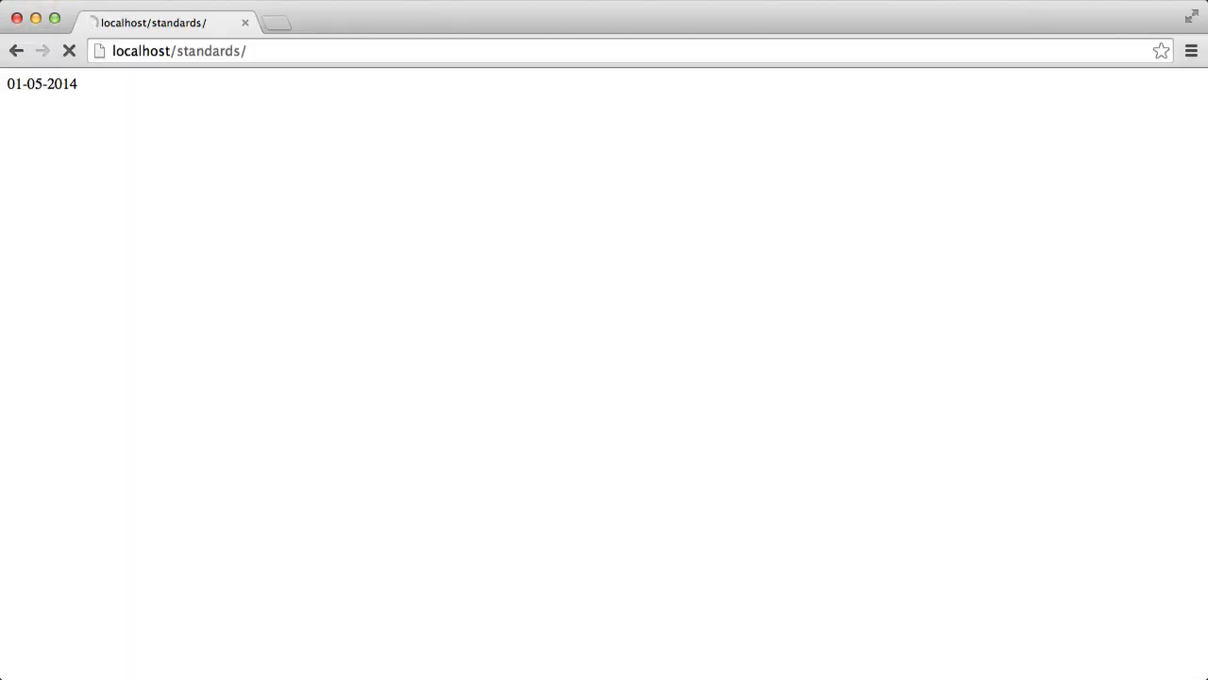
{"action": "left_click", "coordinate": [69, 51]}
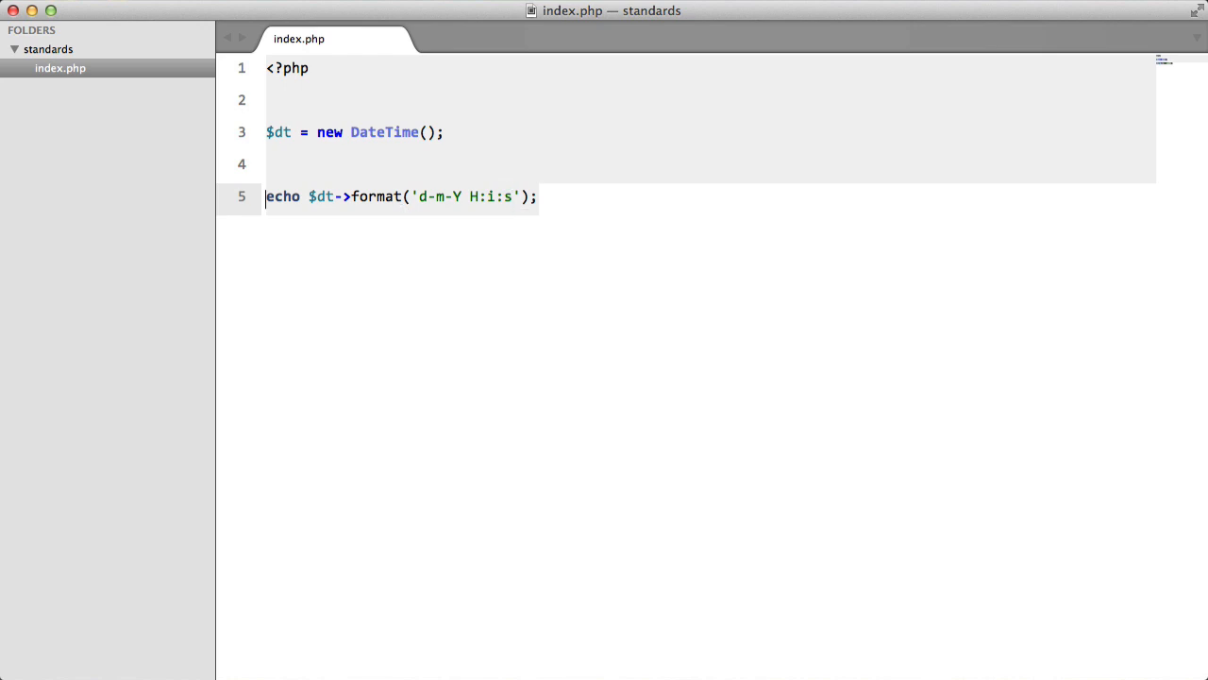
{"action": "key", "text": "cmd+/"}
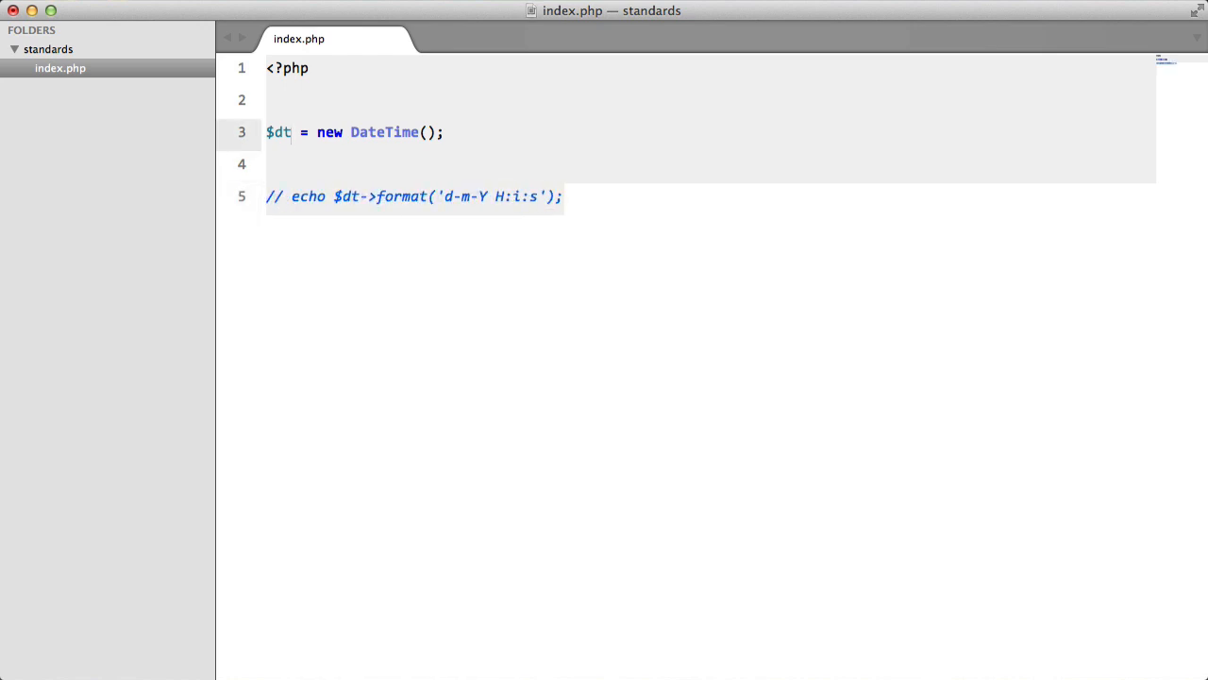
{"action": "triple_click", "coordinate": [354, 132]}
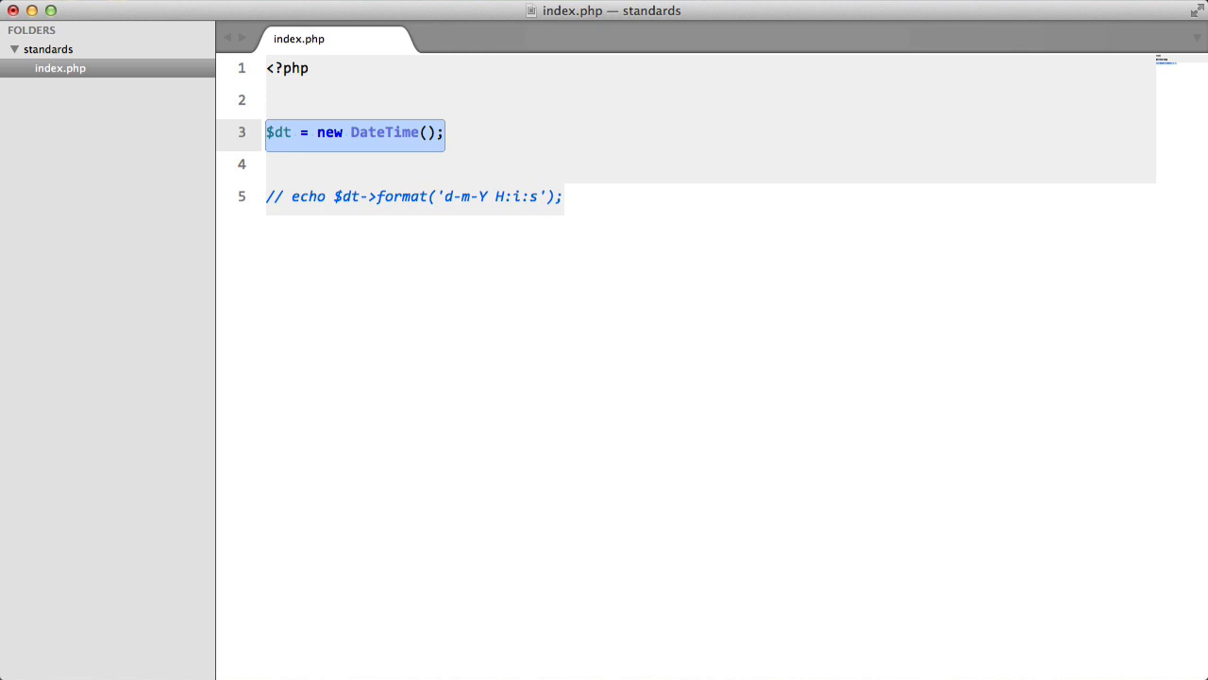
{"action": "left_click", "coordinate": [444, 197]}
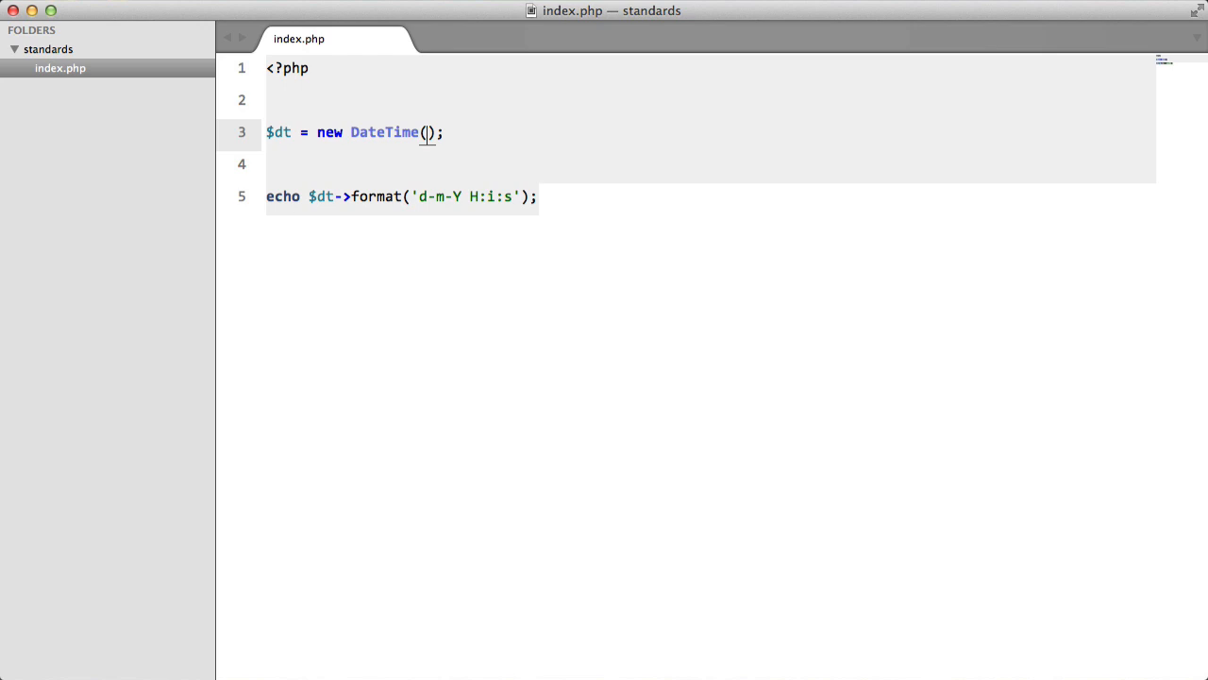
Pass the date string '1 May 1940' to the DateTime constructor on line 3.
{"action": "type", "text": "''"}
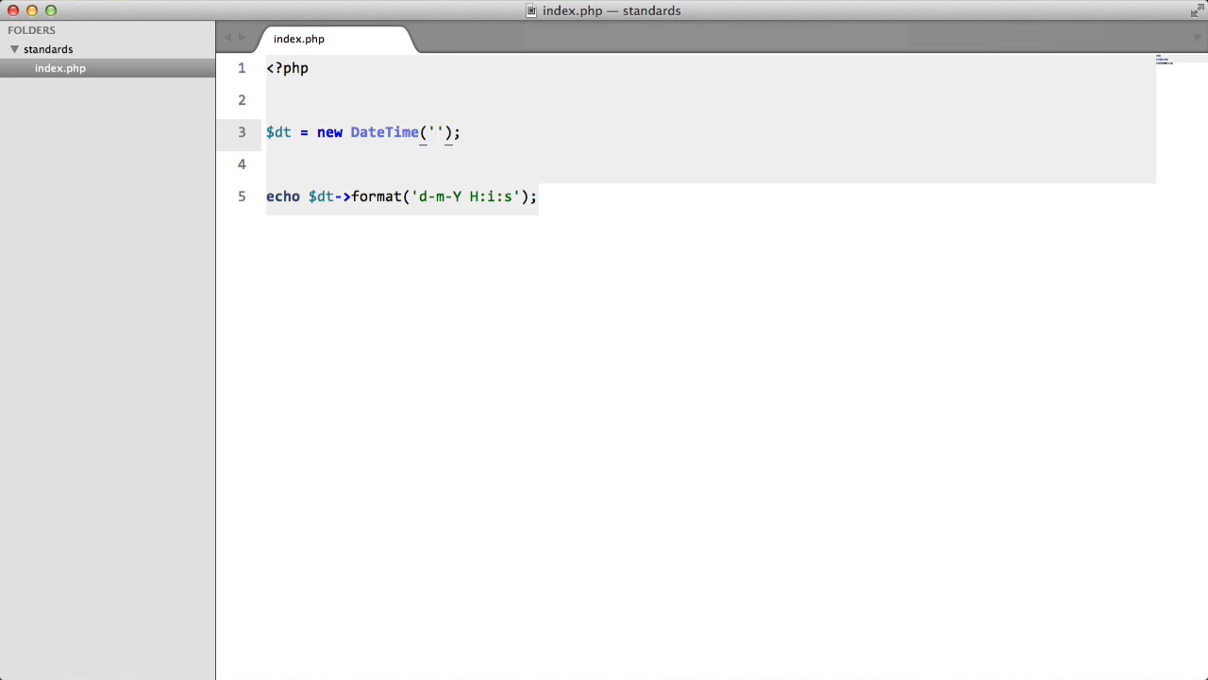
{"action": "type", "text": "1 May 19"}
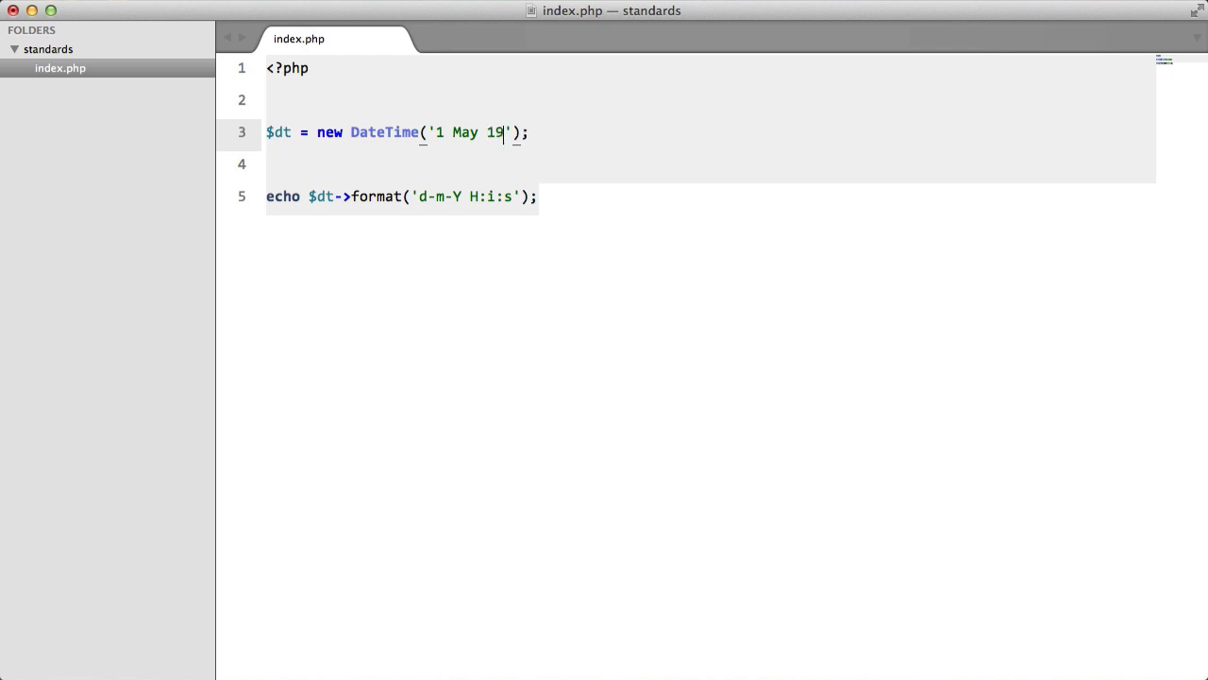
{"action": "type", "text": "24"}
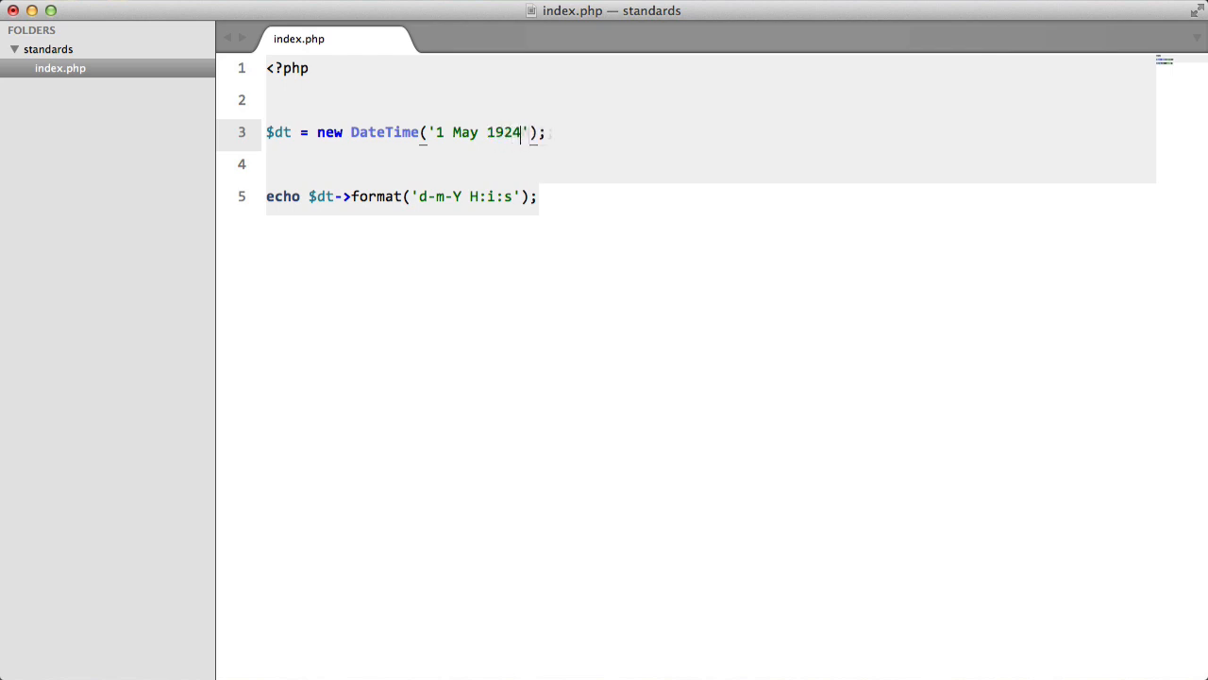
{"action": "type", "text": "1940"}
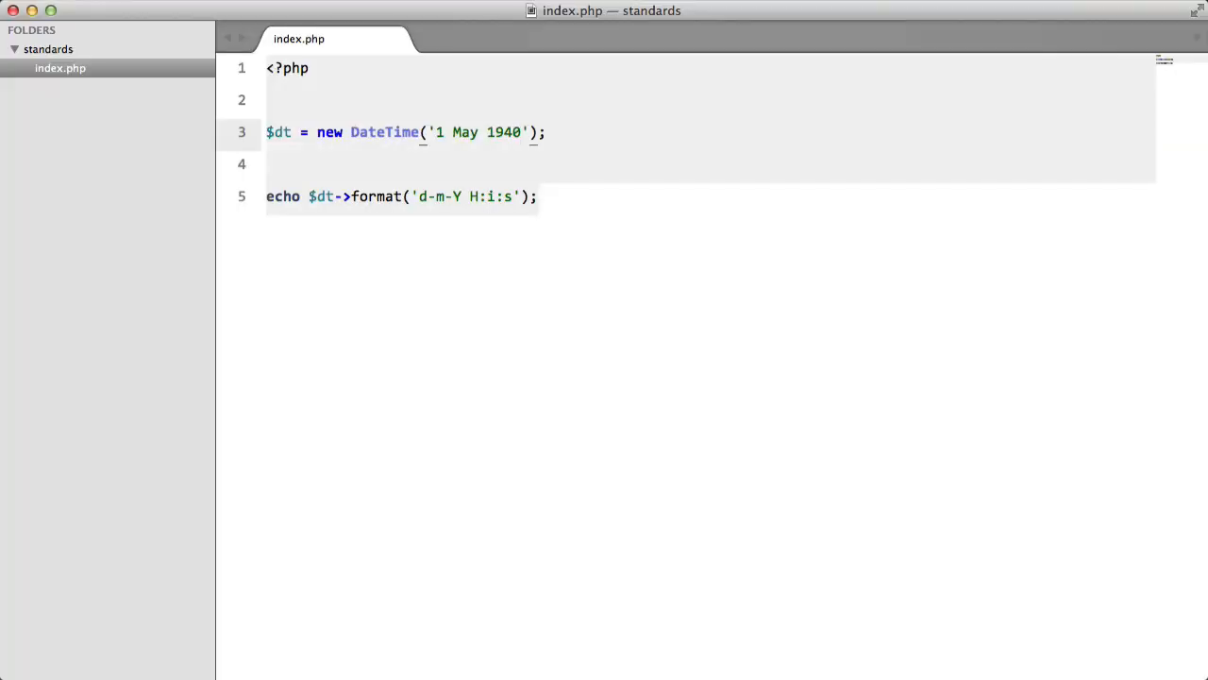